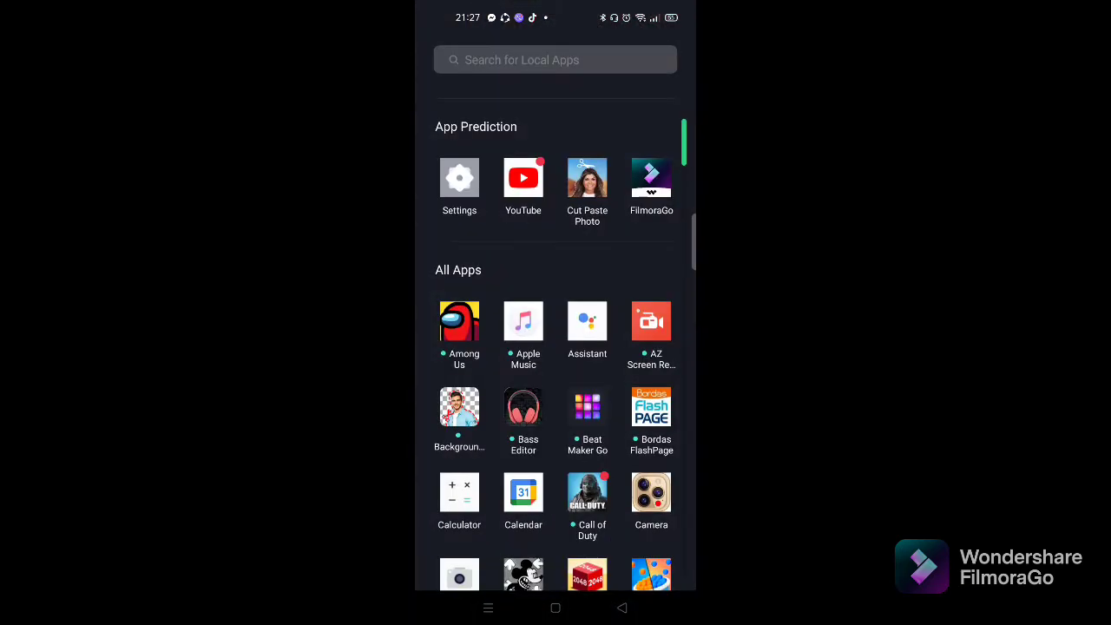
Scroll down the app drawer to find and launch Google Photos.
{"action": "scroll", "scroll_direction": "down", "scroll_amount": 3}
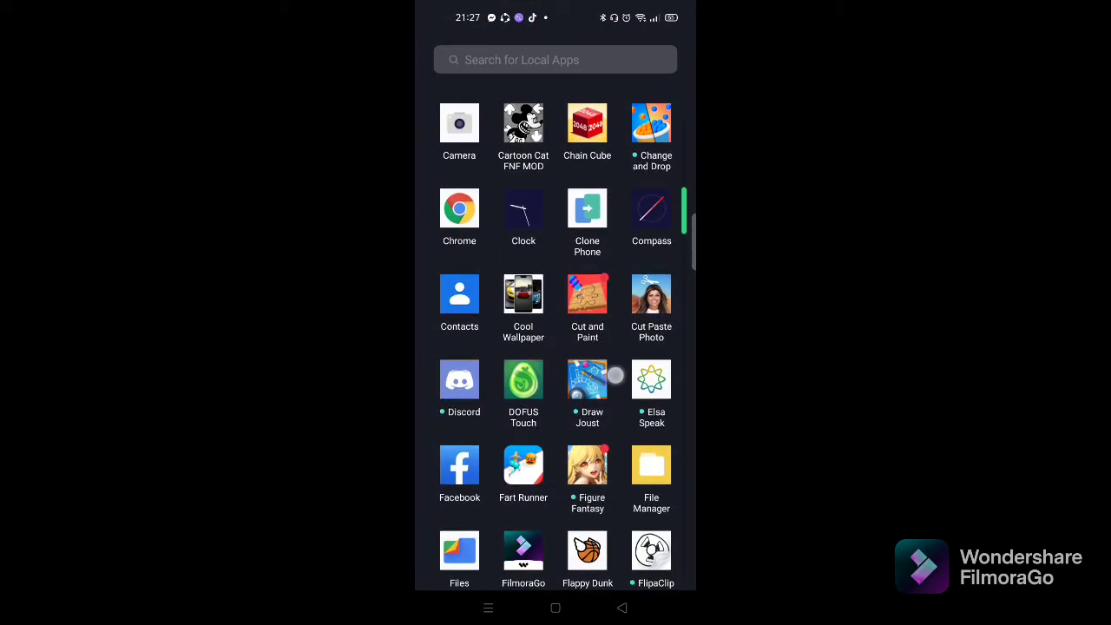
{"action": "scroll", "scroll_direction": "down", "scroll_amount": 3}
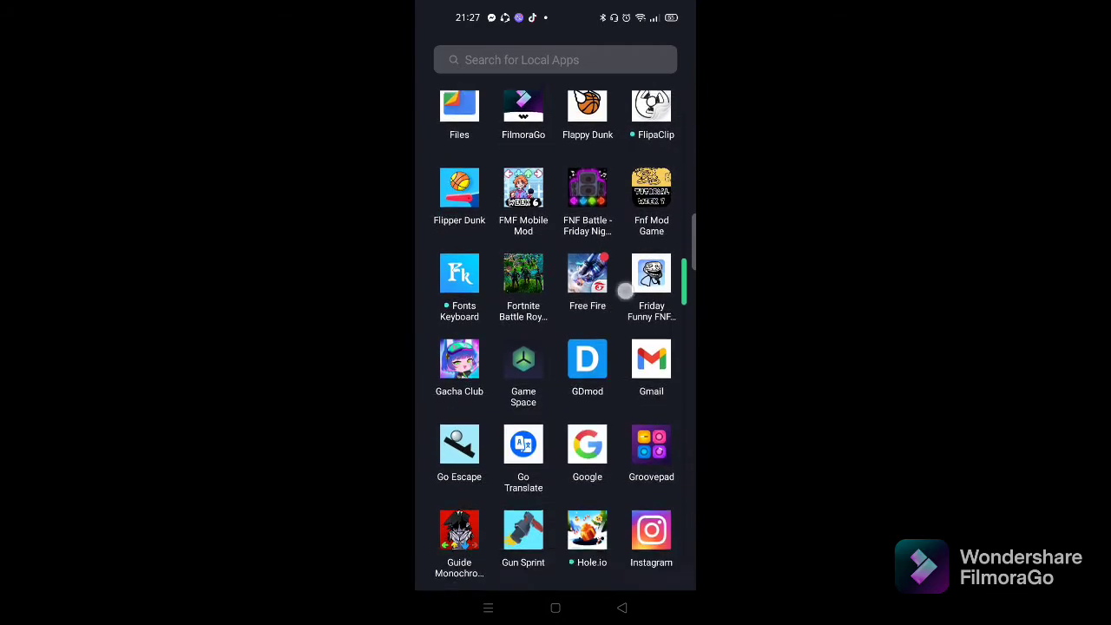
{"action": "scroll", "scroll_direction": "down", "scroll_amount": 3}
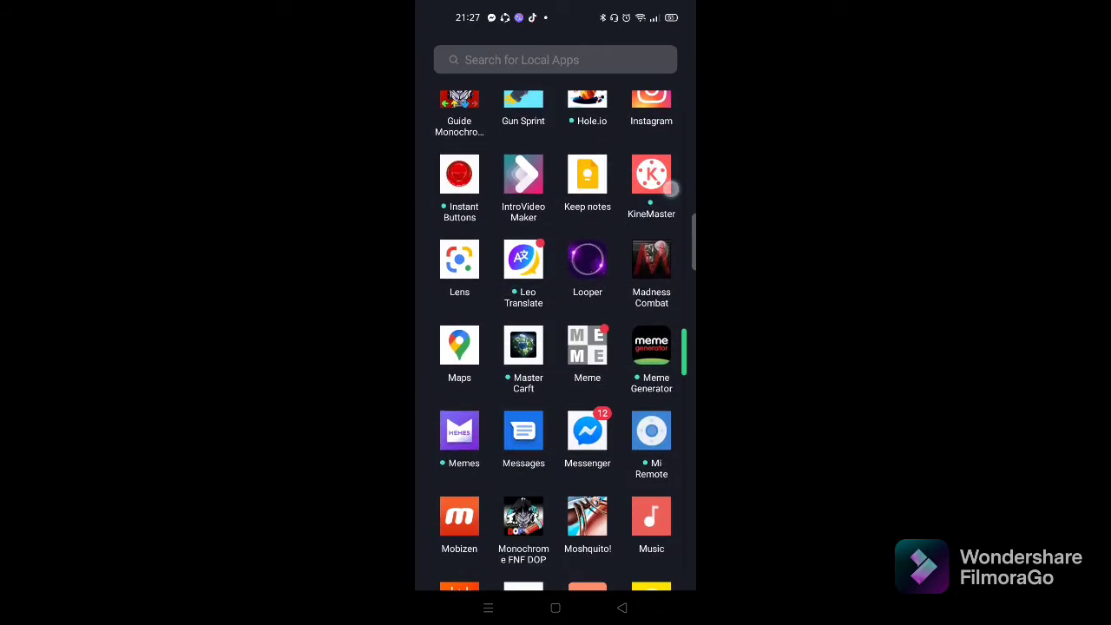
{"action": "scroll", "scroll_direction": "down", "scroll_amount": 3}
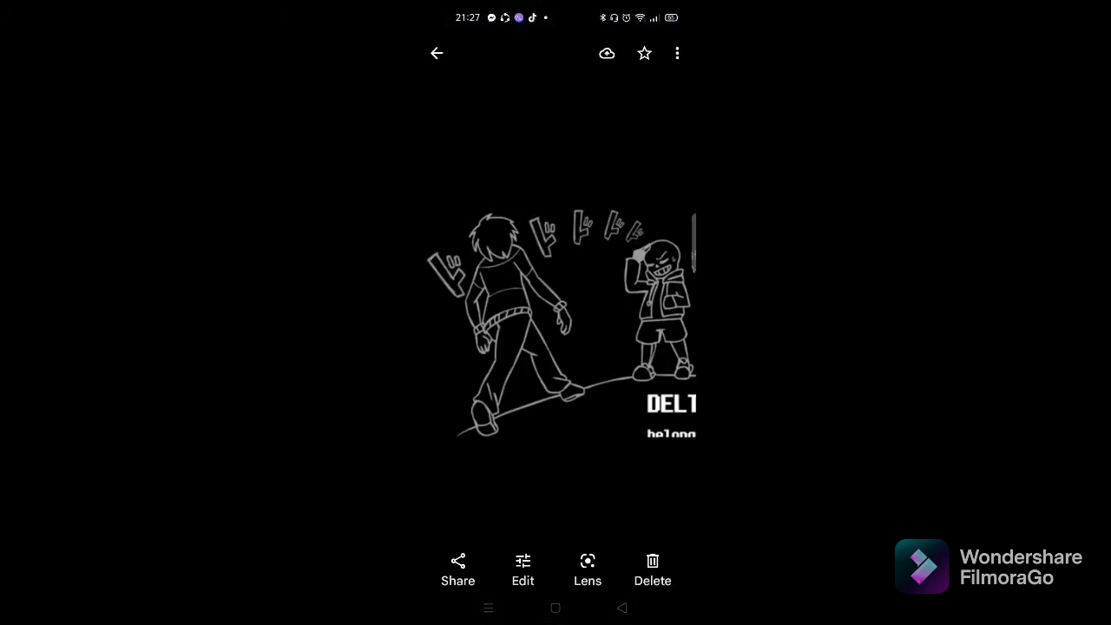
Return to the photo grid and scroll down to the Minecraft YouTube screenshot.
{"action": "left_click", "coordinate": [436, 53]}
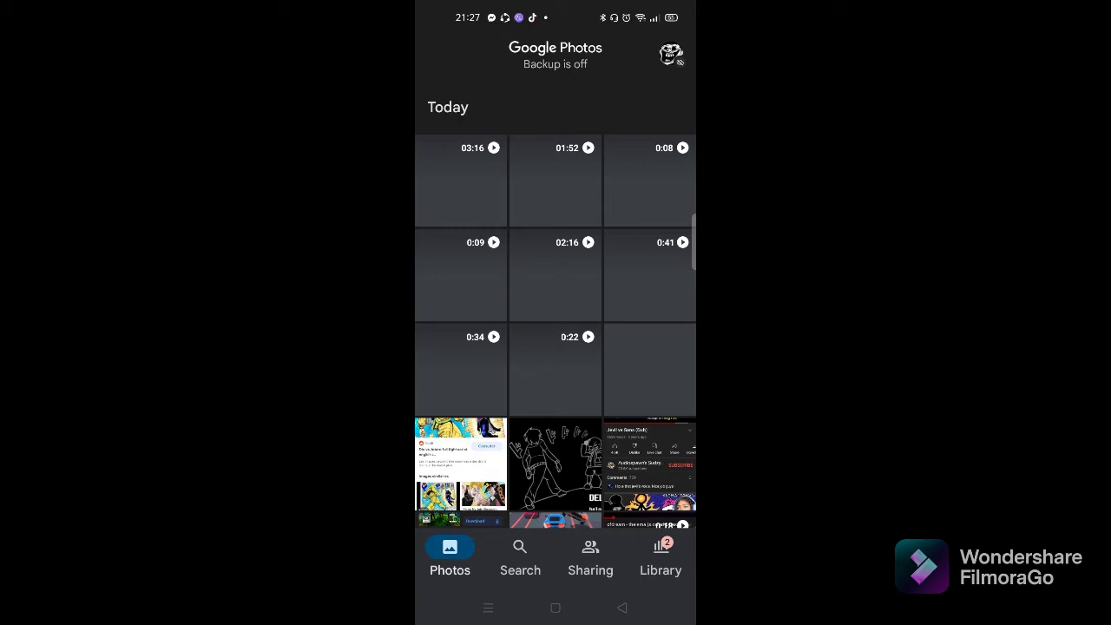
{"action": "scroll", "scroll_direction": "down", "scroll_amount": 3}
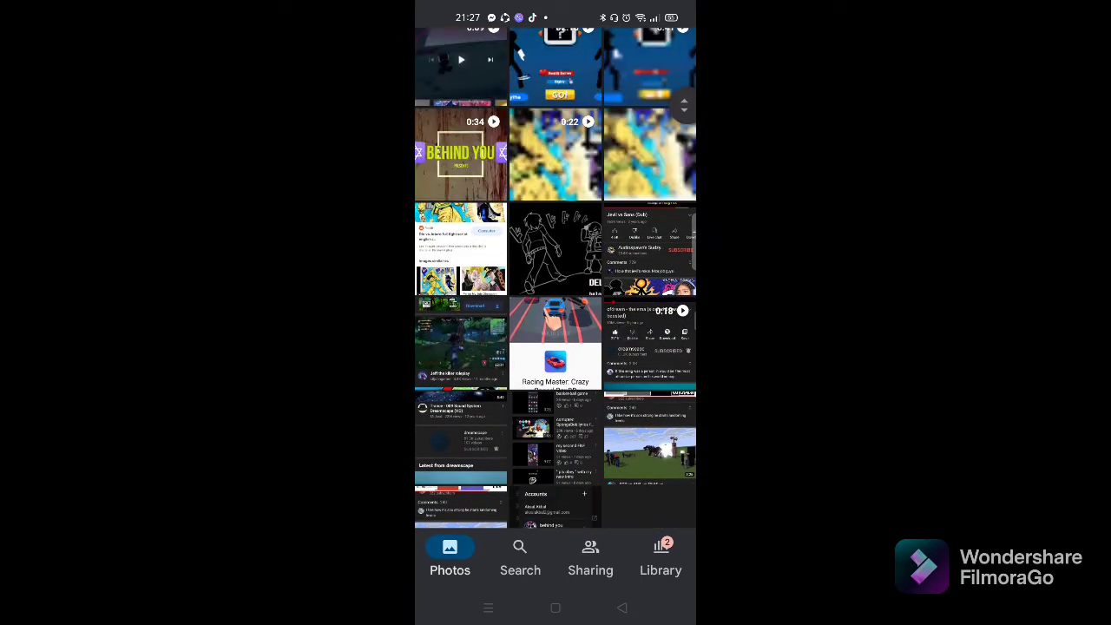
{"action": "scroll", "scroll_direction": "down", "scroll_amount": 3}
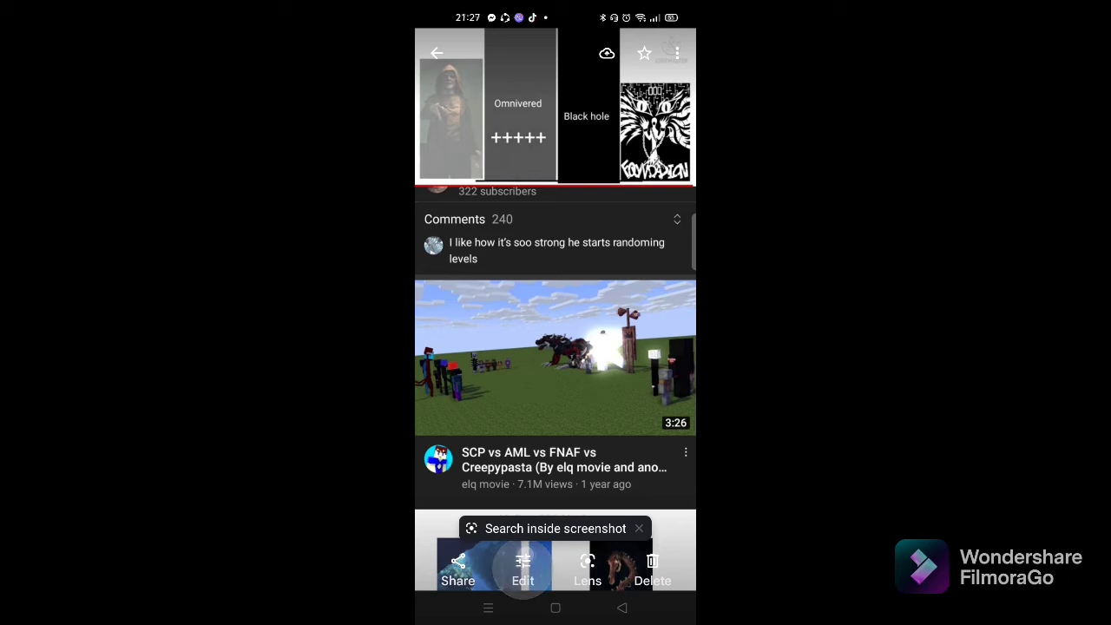
Crop the YouTube screenshot tightly around the Siren Head figure and save a copy.
{"action": "left_click", "coordinate": [522, 566]}
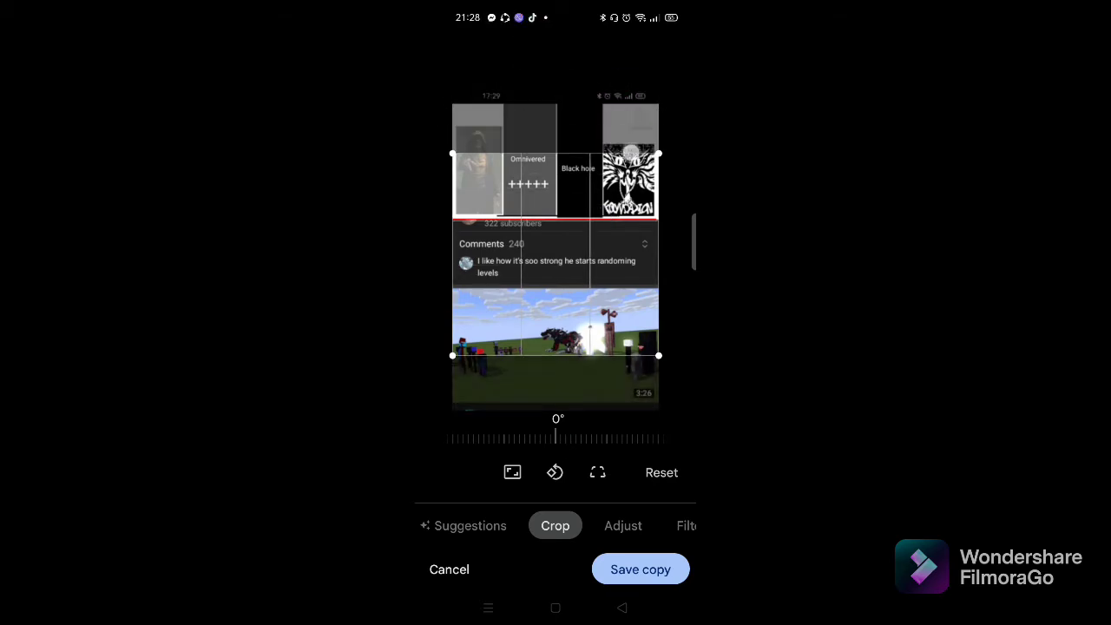
{"action": "left_click_drag", "start_coordinate": [642, 155], "coordinate": [642, 302]}
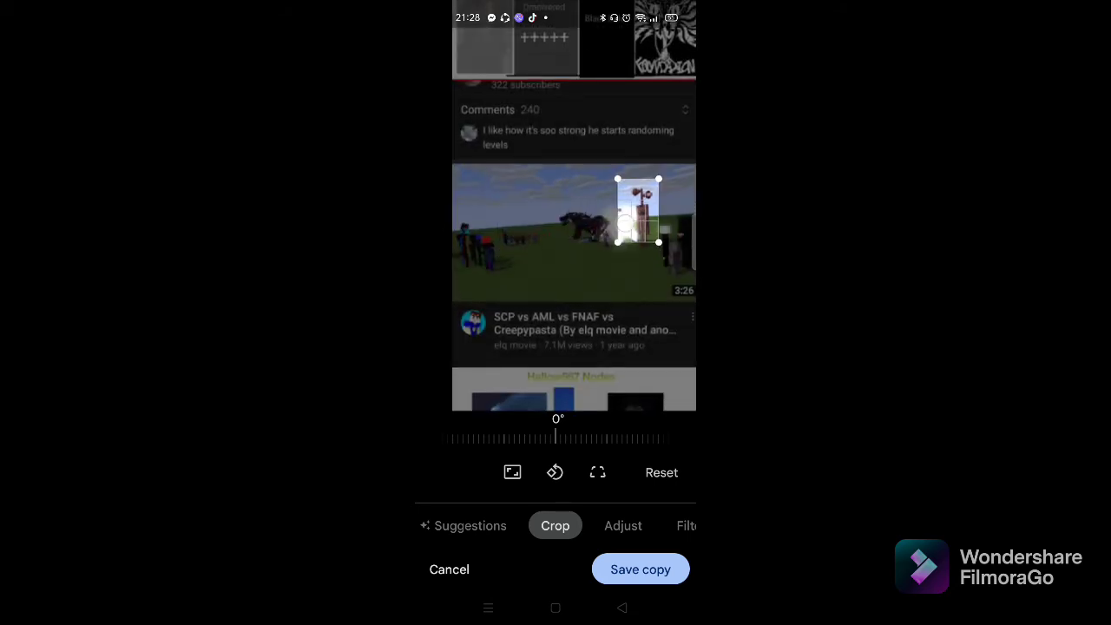
{"action": "left_click", "coordinate": [641, 568]}
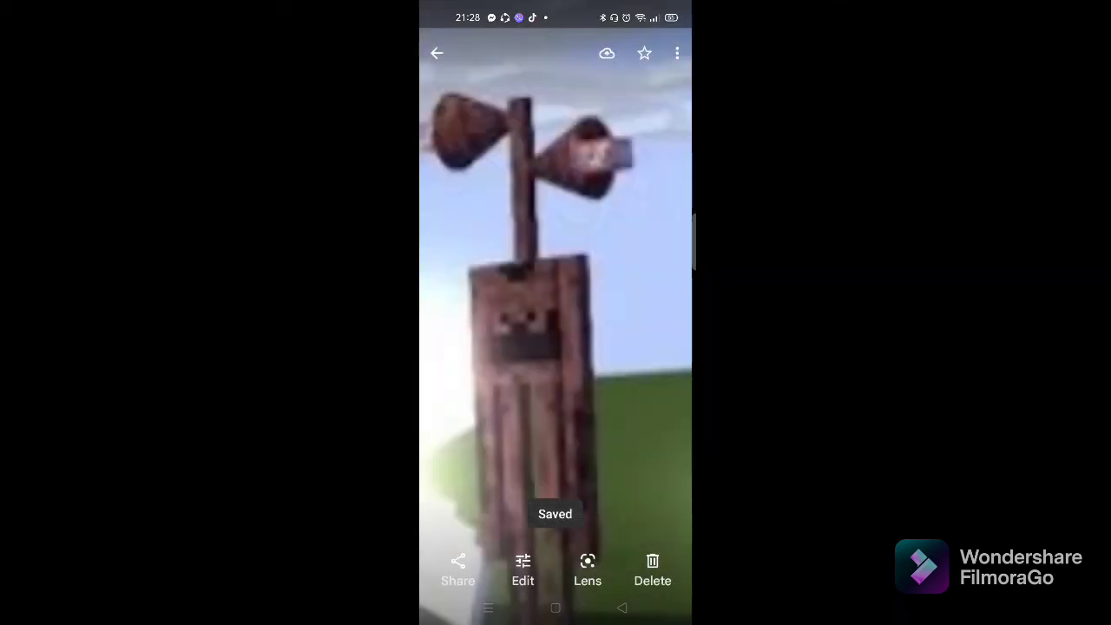
Run a Google Lens search on the cropped Siren Head image.
{"action": "left_click", "coordinate": [588, 564]}
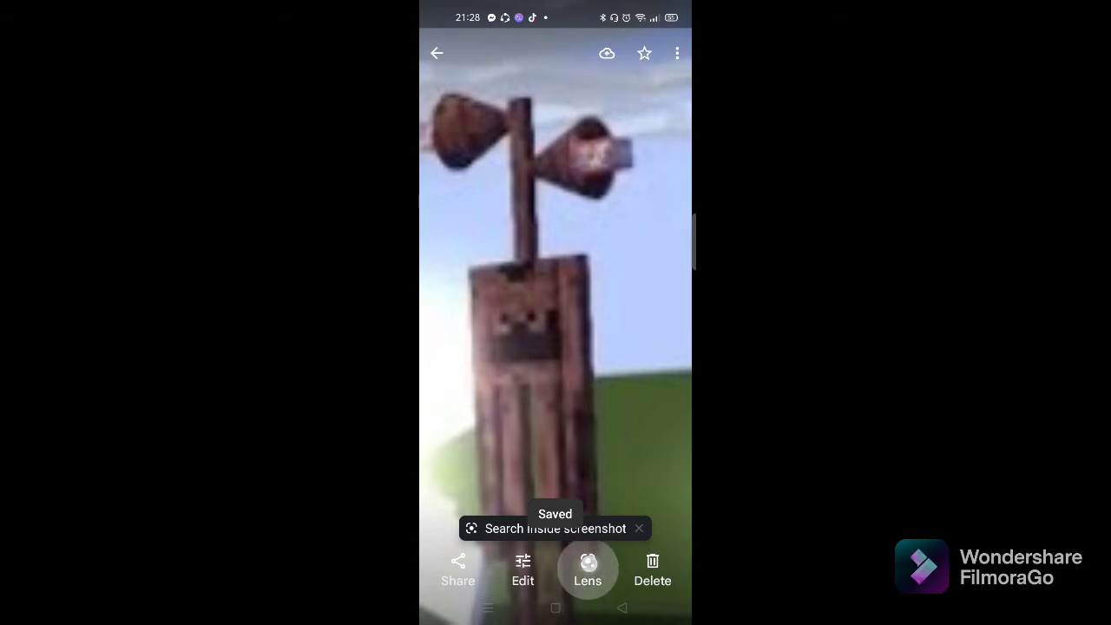
{"action": "left_click", "coordinate": [586, 568]}
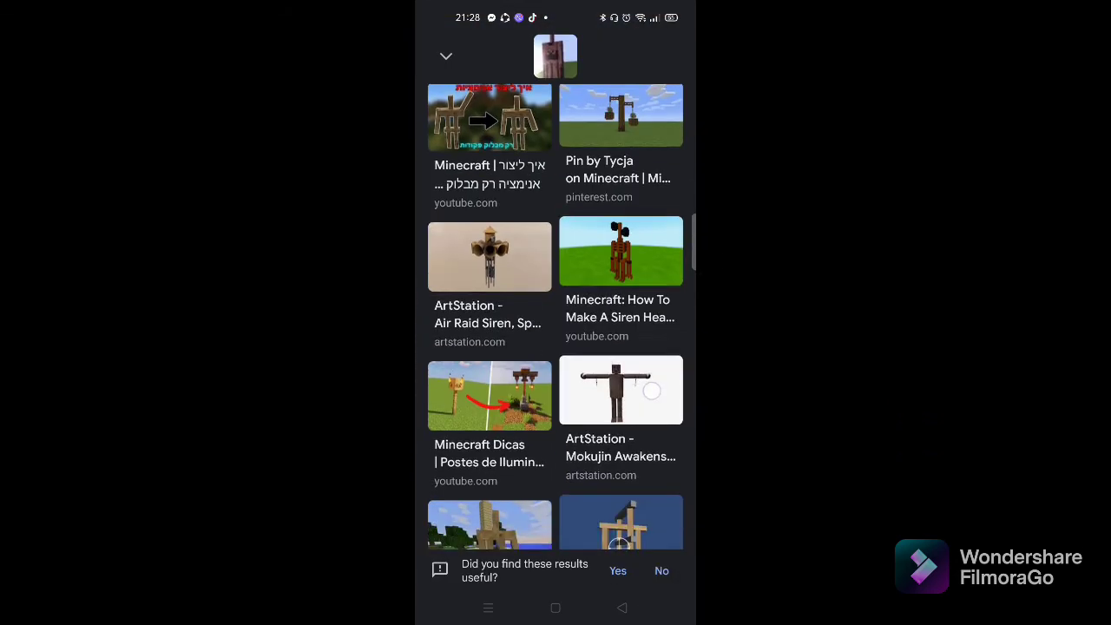
Scroll the Lens results to the 'Siren head meets other siren head' YouTube result.
{"action": "scroll", "scroll_direction": "down", "scroll_amount": 3}
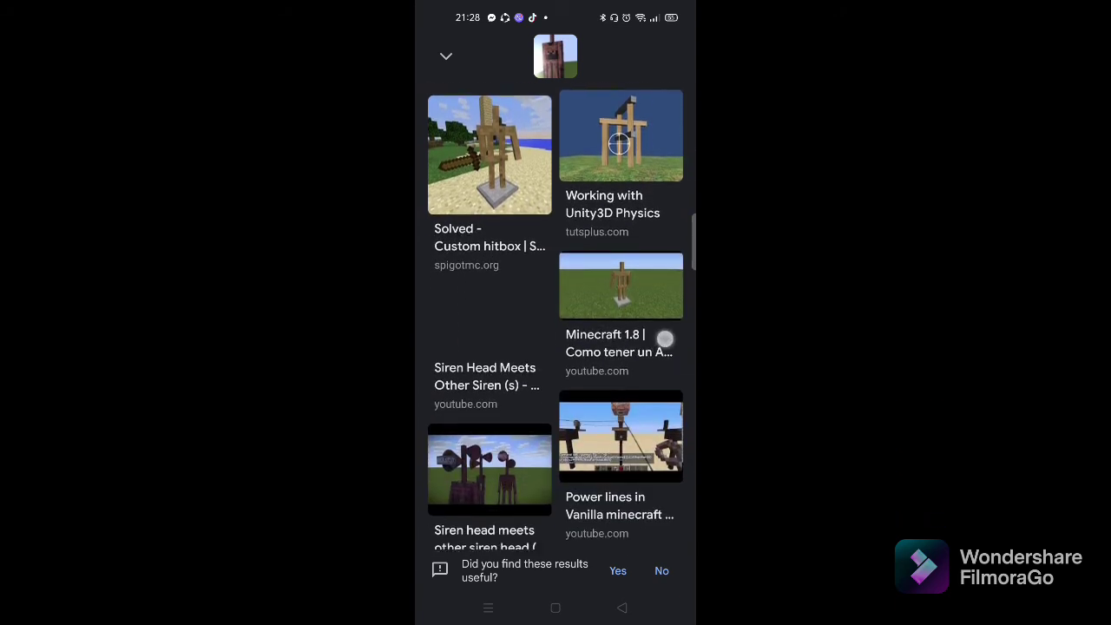
{"action": "scroll", "scroll_direction": "down", "scroll_amount": 3}
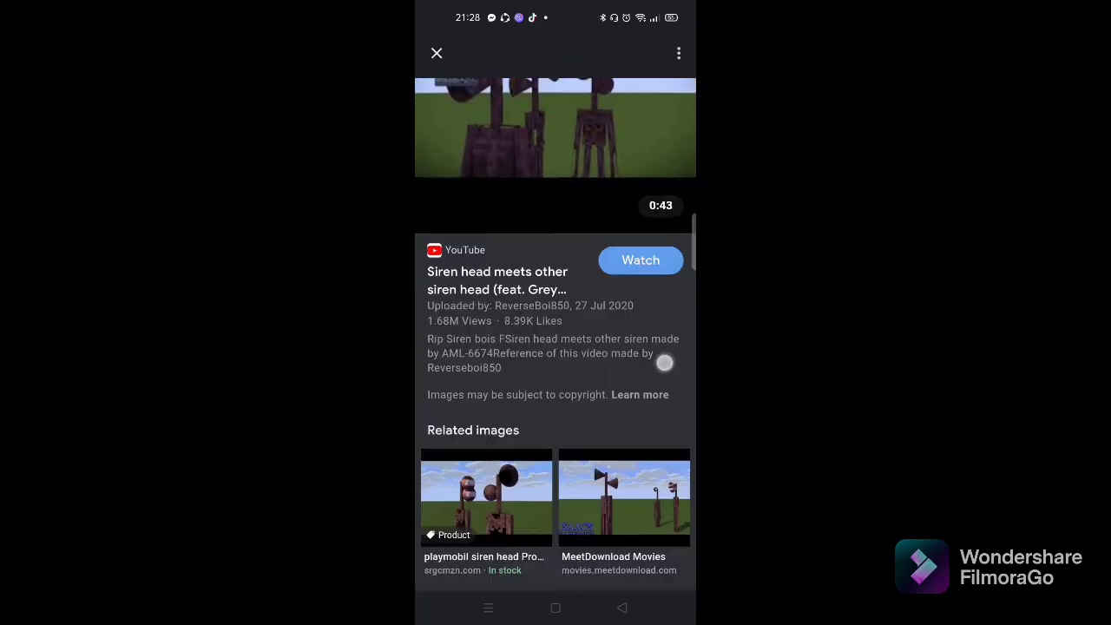
{"action": "scroll", "scroll_direction": "down", "scroll_amount": 3}
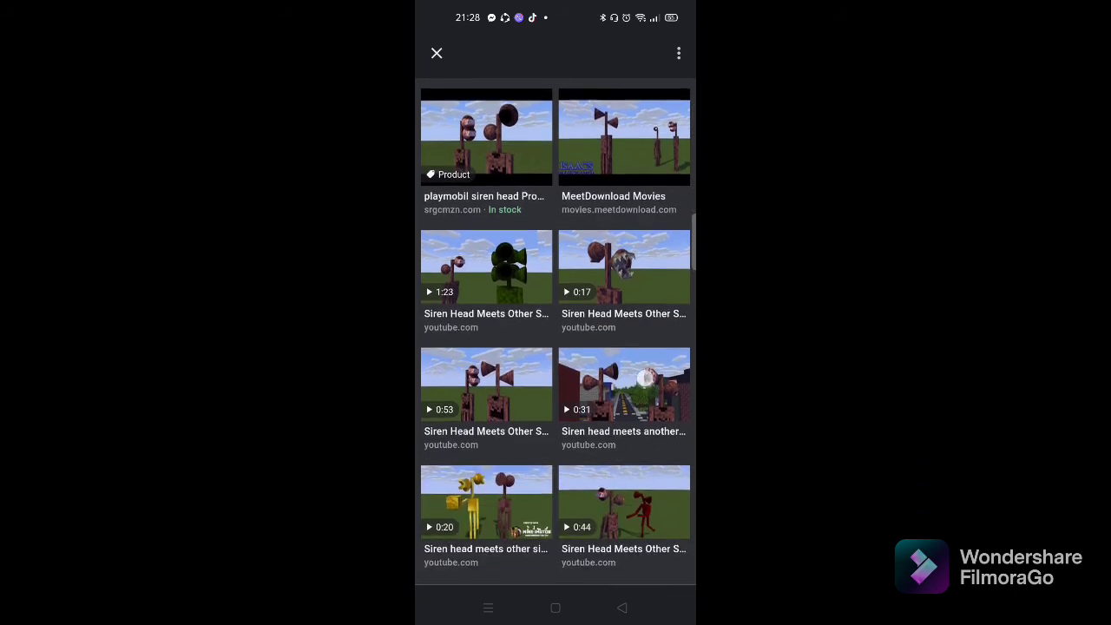
{"action": "left_click", "coordinate": [624, 385]}
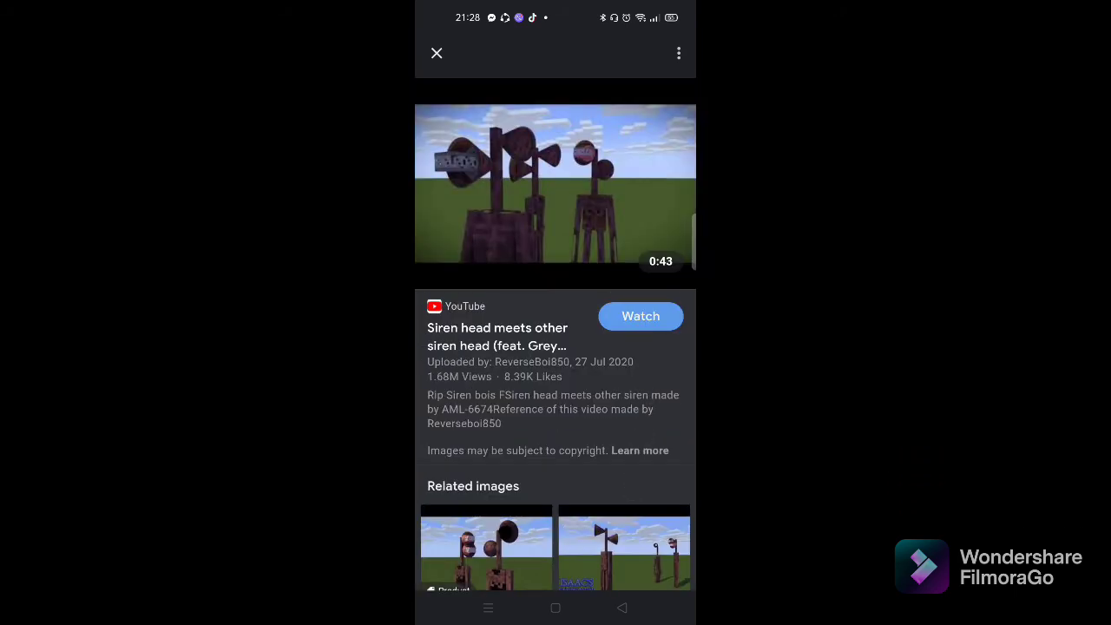